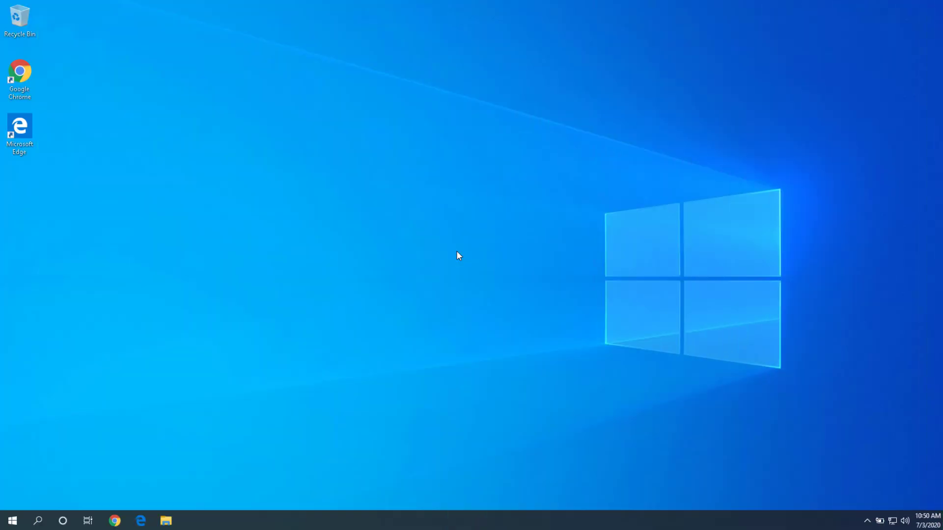
- Find Windows Memory Diagnostic from Start and choose Restart now and check for problems
left_click(12, 520)
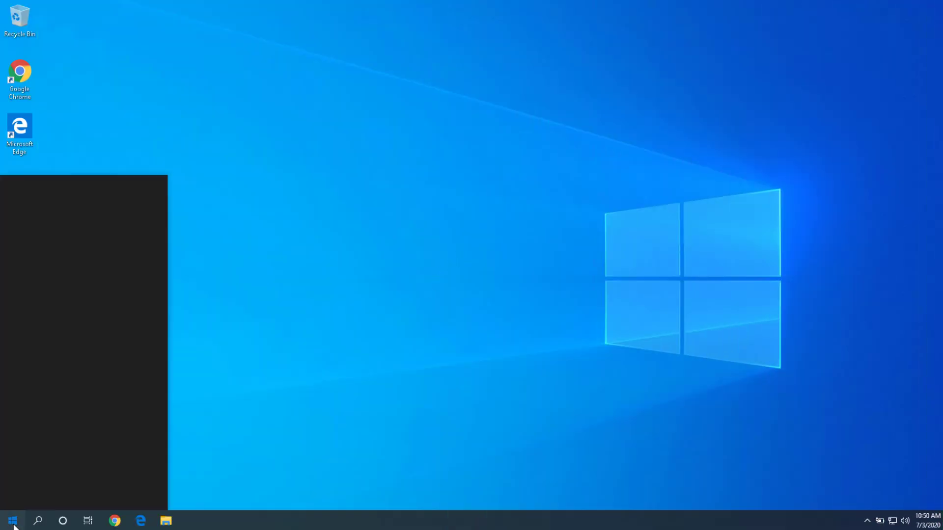
type("memory dia")
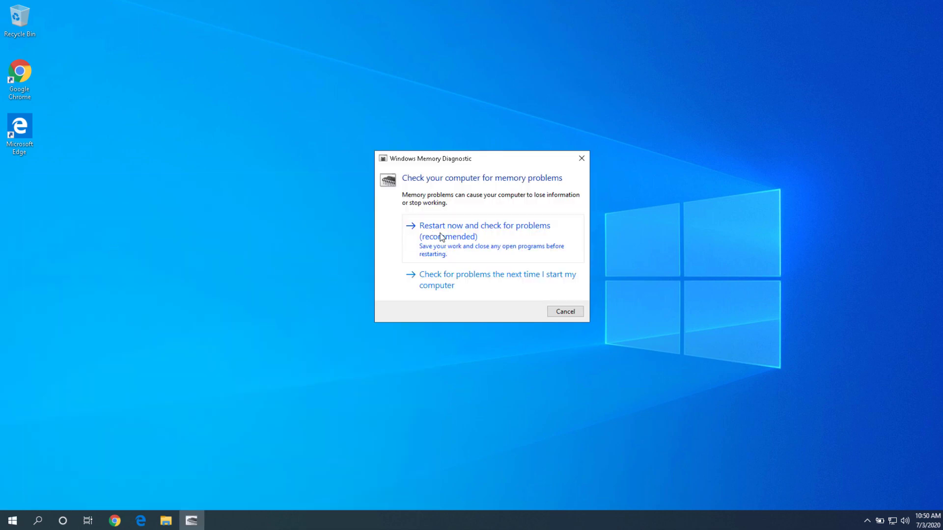
mouse_move(452, 239)
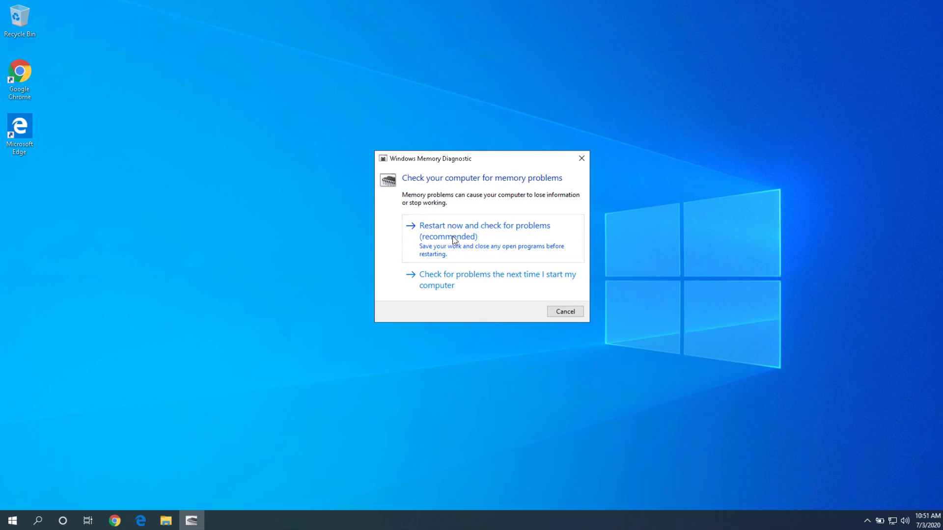
left_click(484, 231)
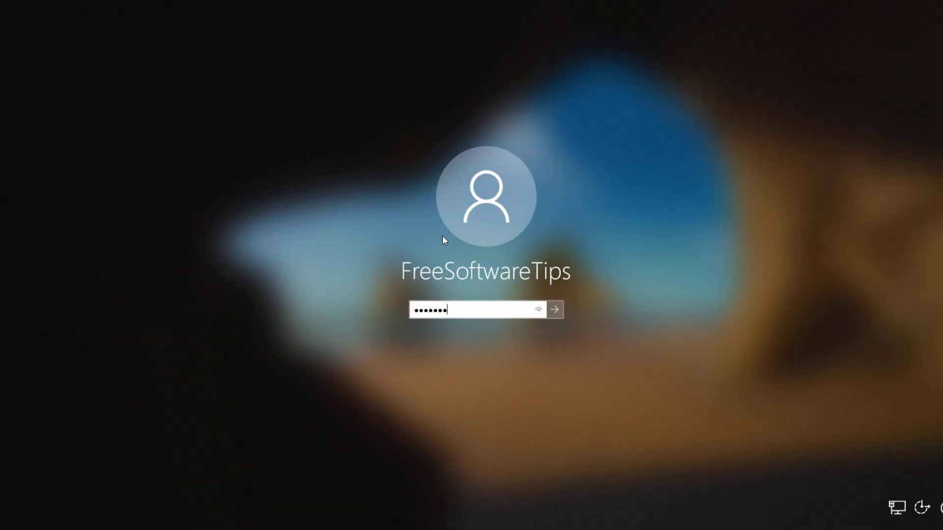
- Sign in on the lock screen to return to the desktop after the memory test
left_click(554, 309)
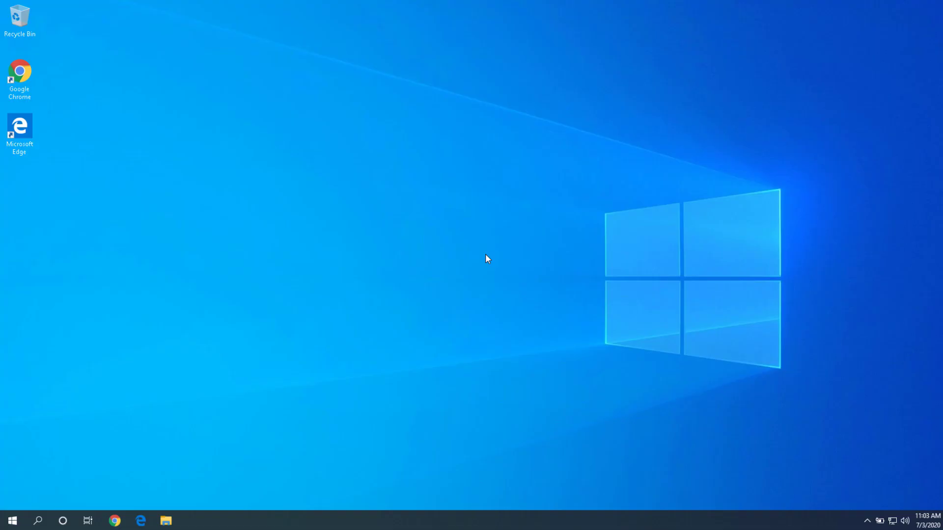
mouse_move(130, 403)
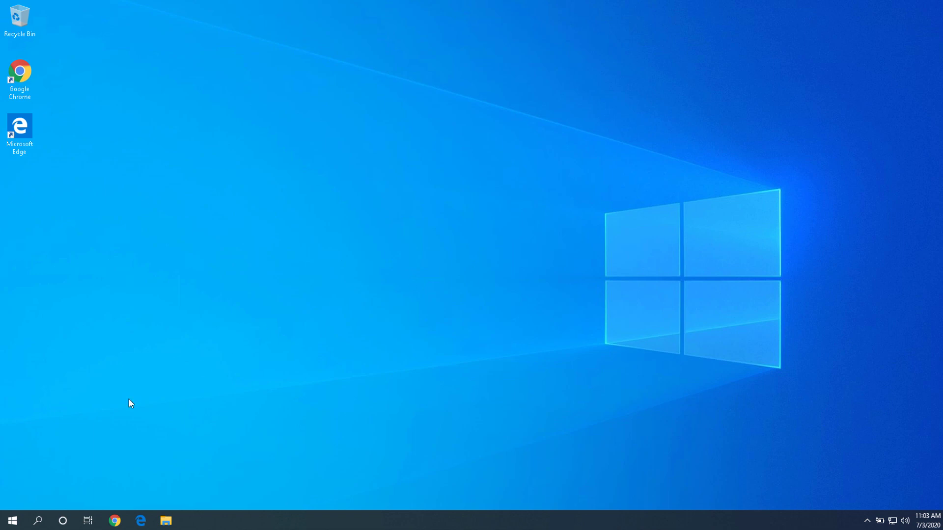
mouse_move(12, 520)
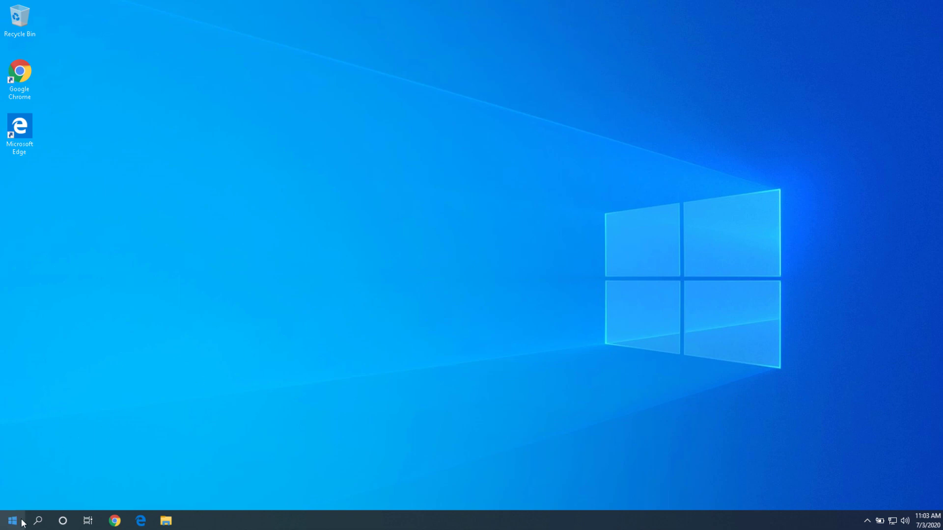
- Search for Command Prompt and run it as administrator, raising the UAC prompt
type("command prompt")
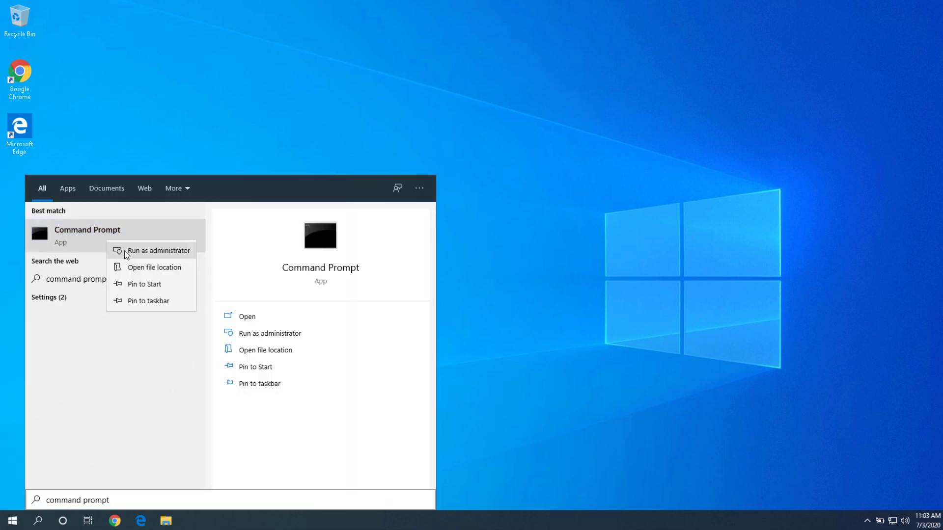
left_click(158, 250)
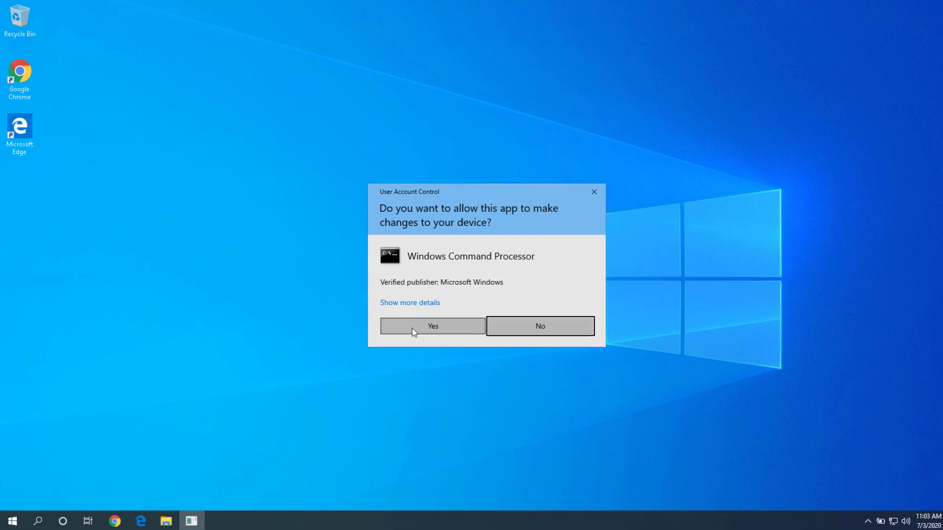
- Approve the UAC prompt and enter 'chkdsk /f /r C:' after confirming drive C: in File Explorer
left_click(432, 326)
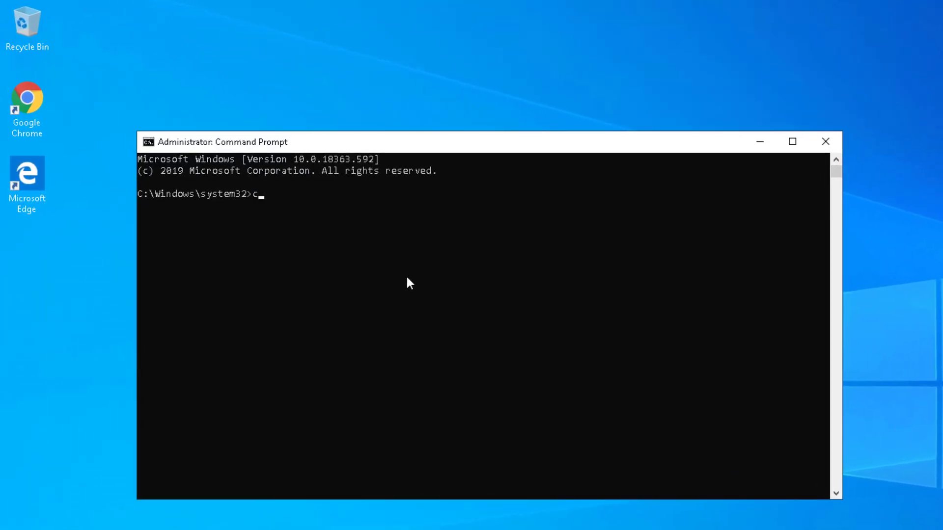
type("hkdsk")
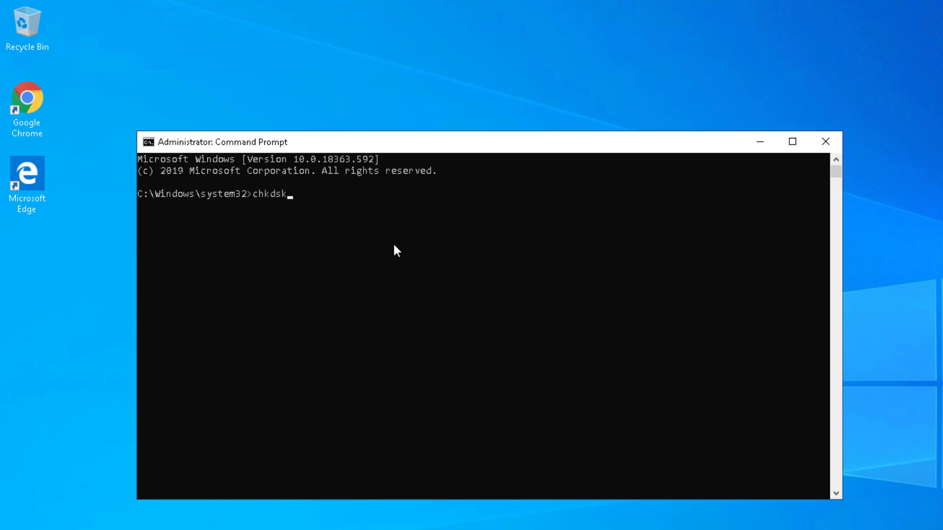
mouse_move(287, 208)
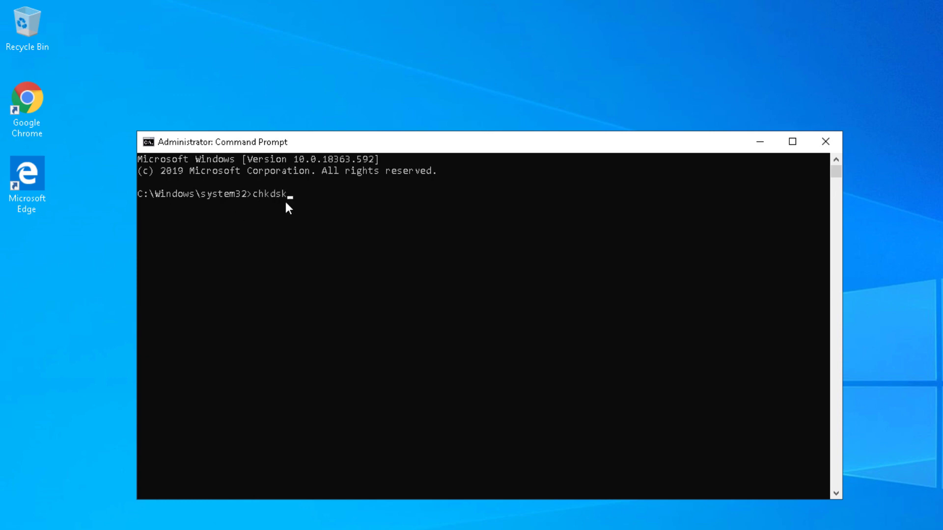
type("/f")
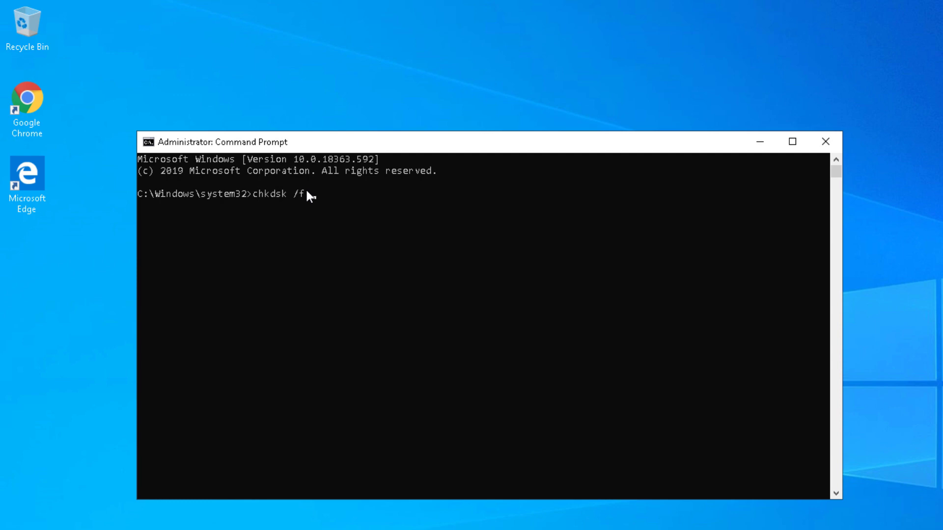
type("/r")
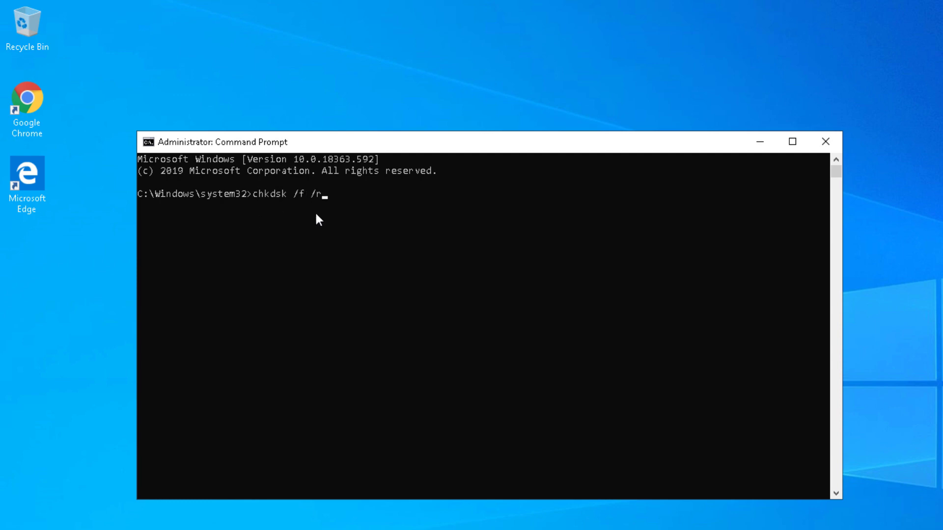
type("C:")
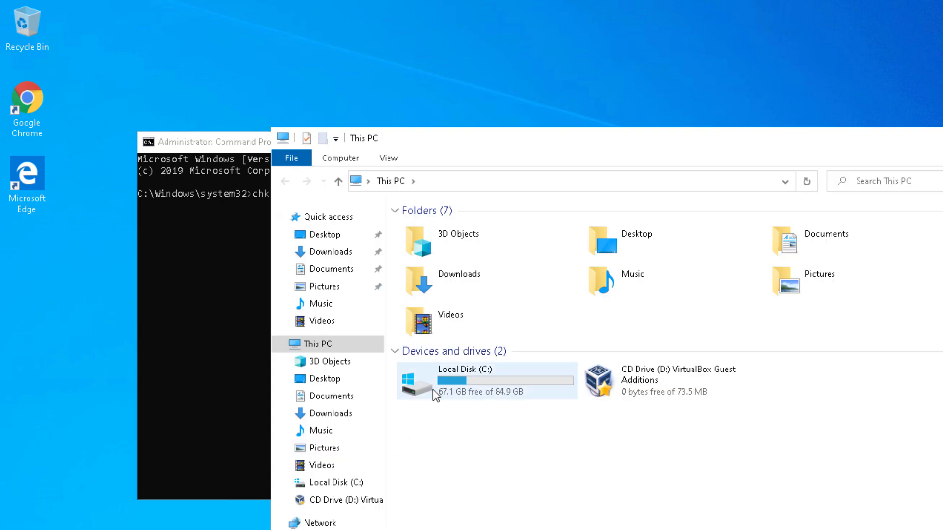
mouse_move(455, 377)
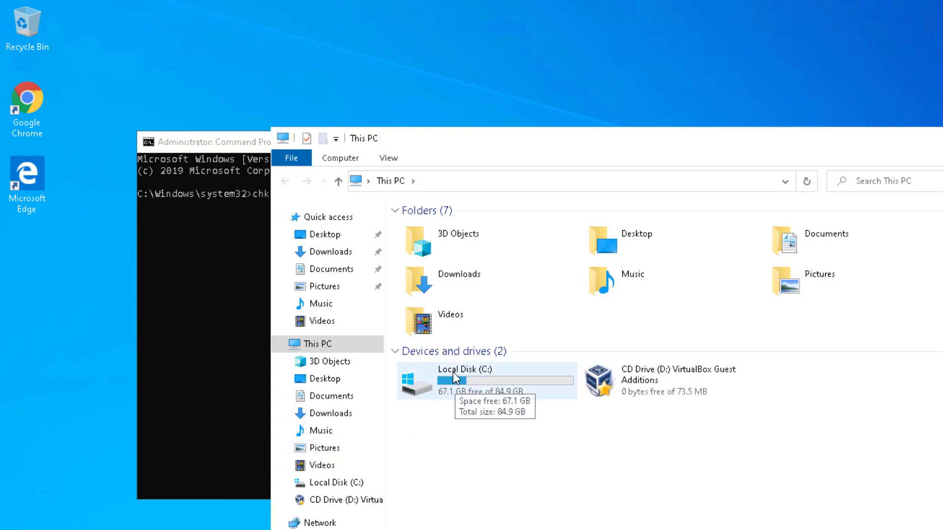
double_click(455, 377)
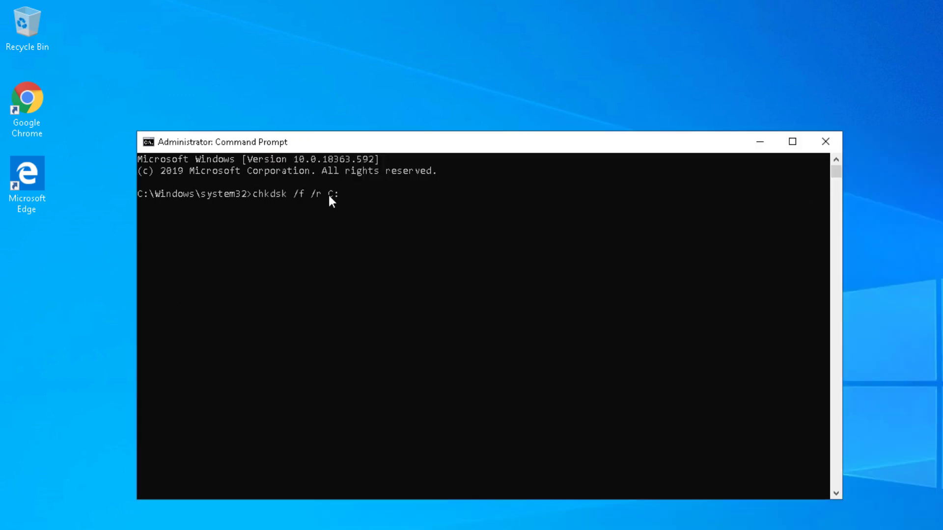
mouse_move(360, 198)
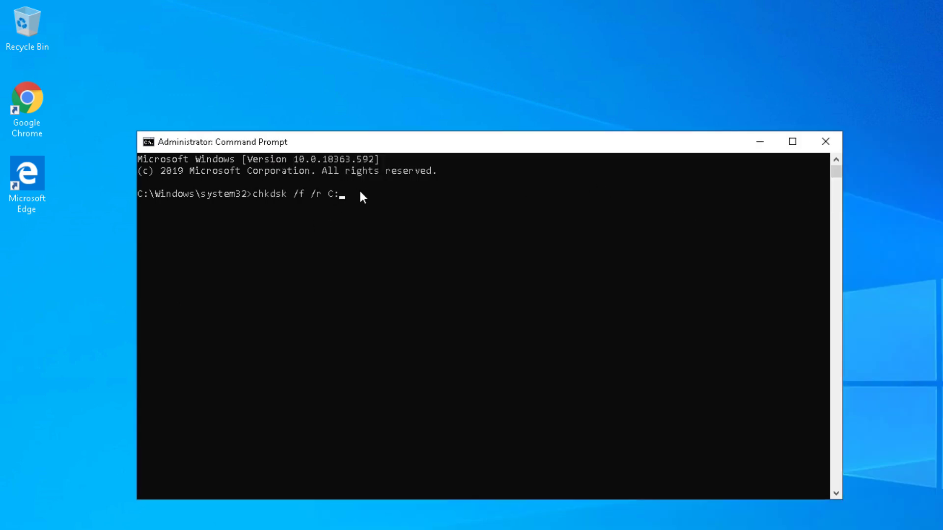
- Run the chkdsk command, then restart the computer from Start > Power so the scan runs
key("Return")
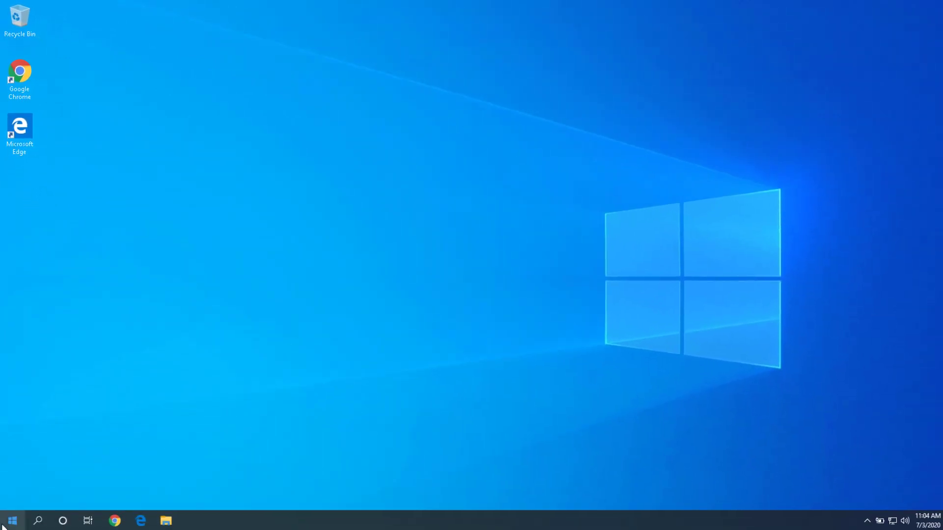
left_click(11, 520)
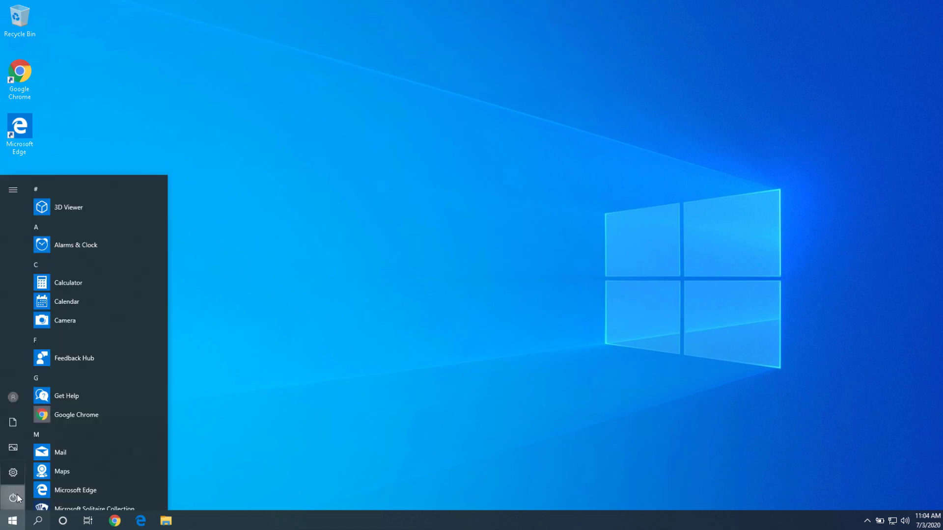
left_click(13, 190)
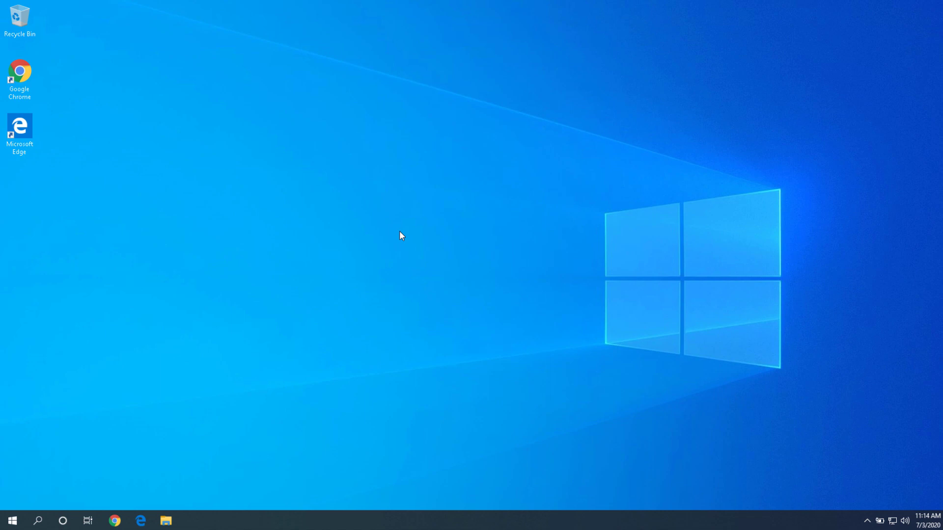
mouse_move(18, 510)
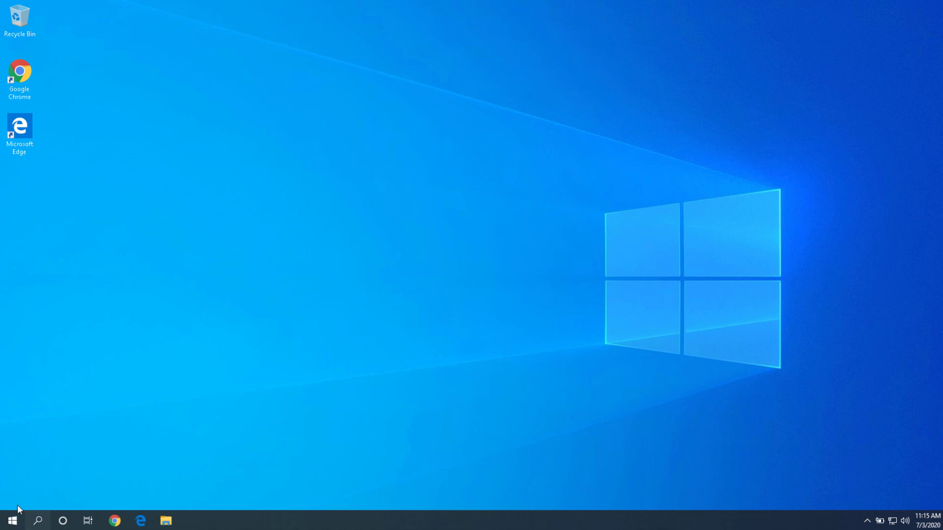
- In Device Manager, untick Enable write caching in the VBOX HARDDISK Policies and close it
type("device manager")
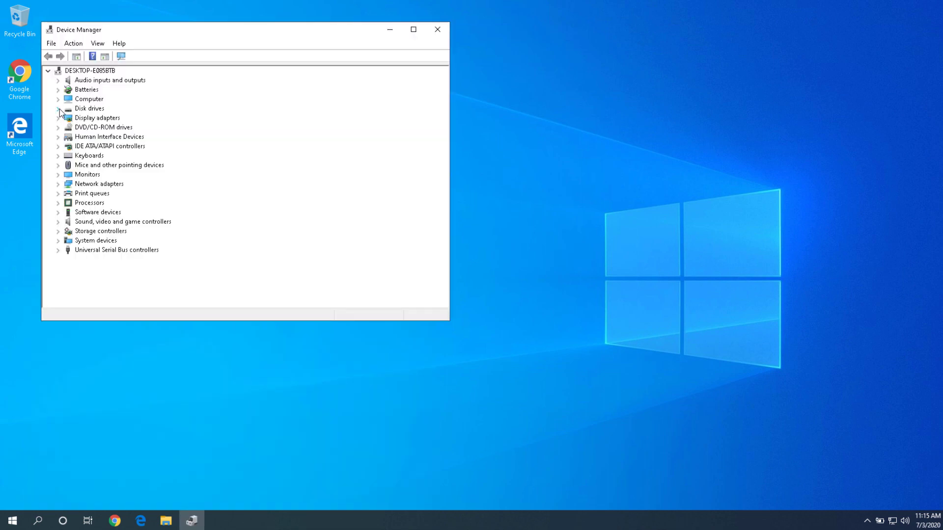
right_click(105, 118)
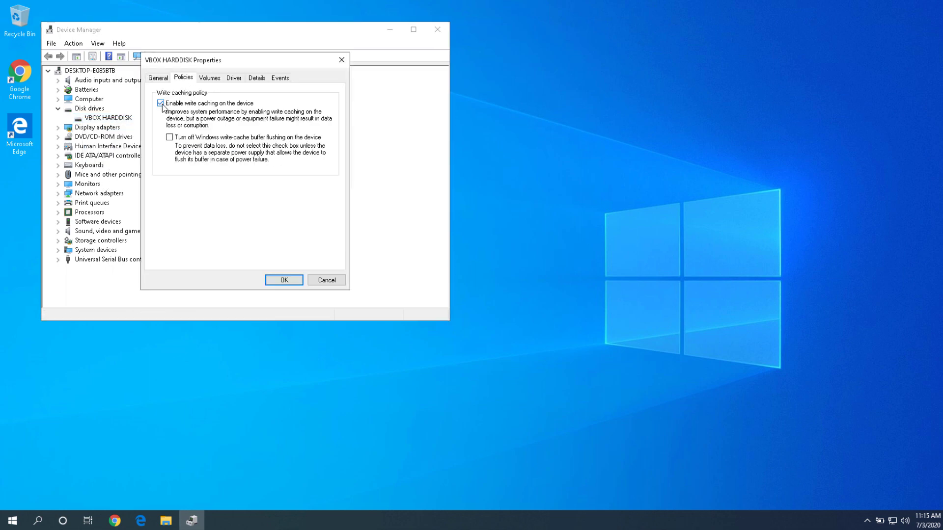
left_click(160, 103)
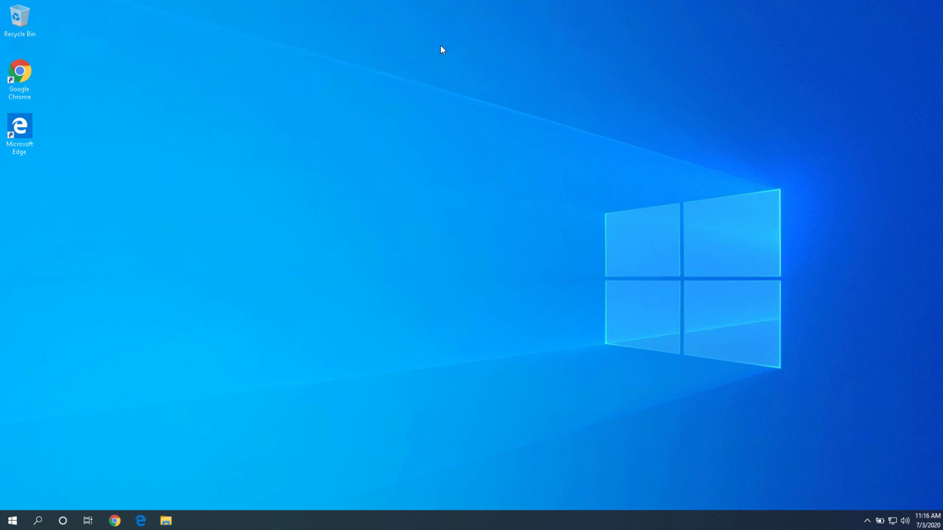
mouse_move(436, 206)
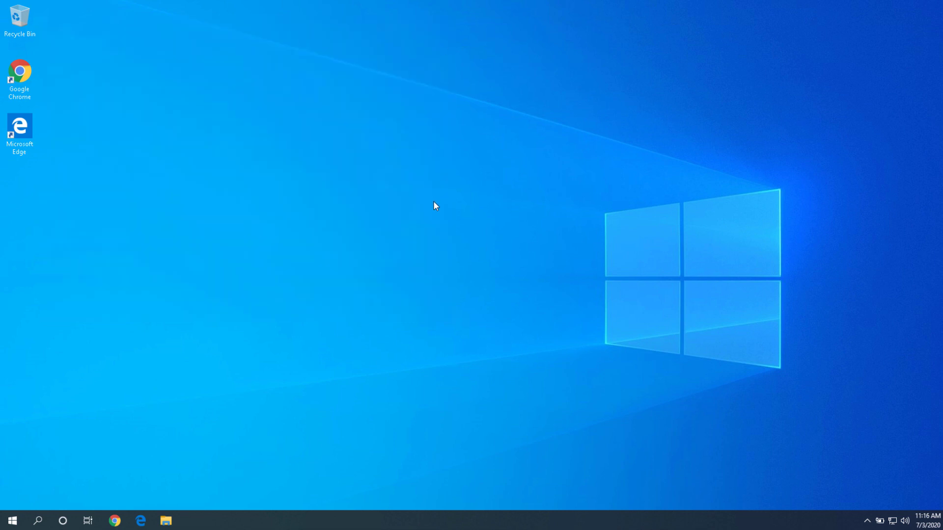
mouse_move(438, 211)
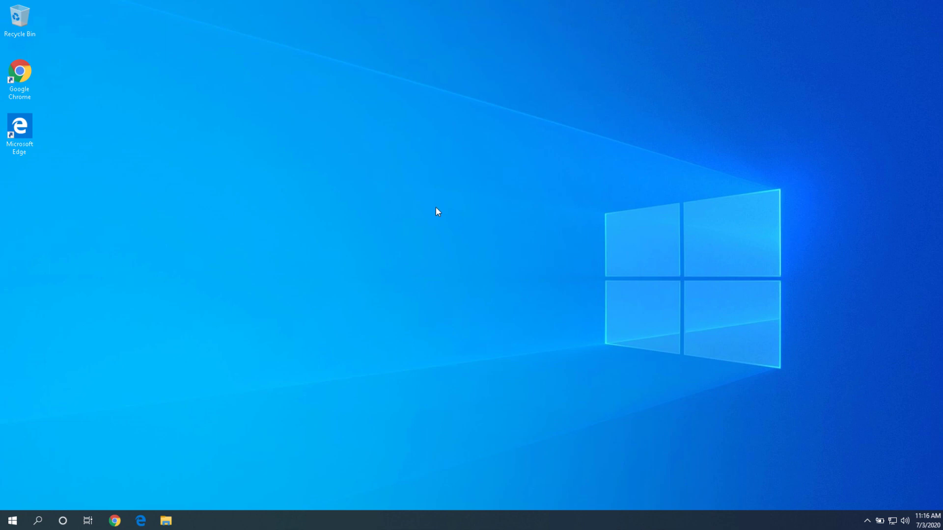
mouse_move(425, 209)
type("command prompt")
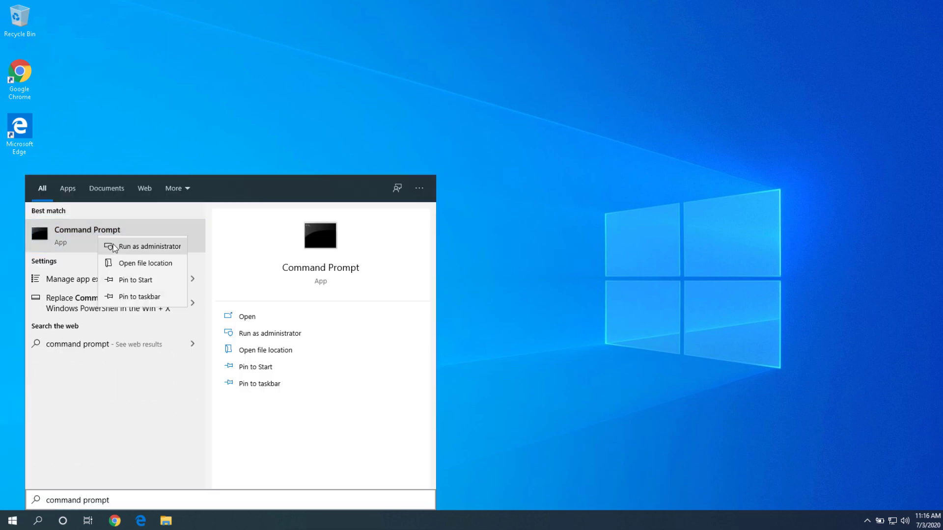
- Run Command Prompt as administrator and enter 'sfc /scannow' to scan and repair system files
left_click(146, 246)
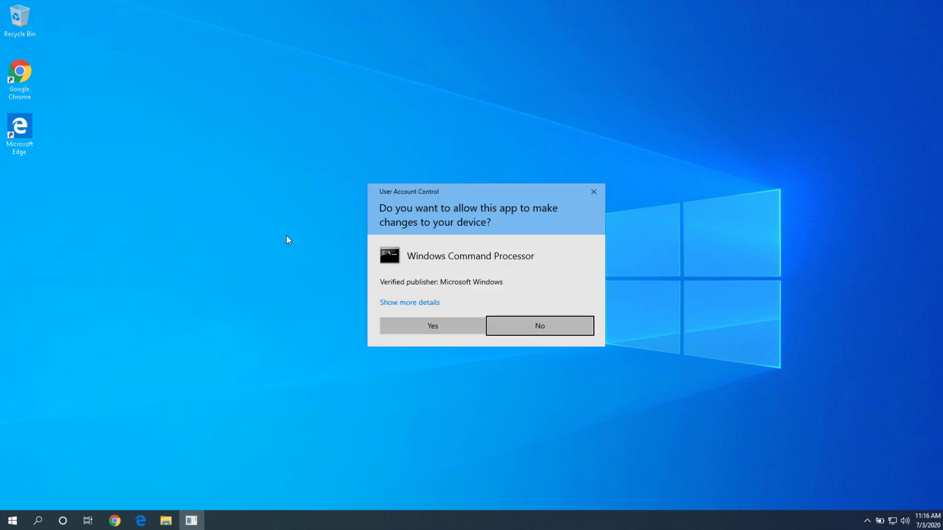
mouse_move(448, 352)
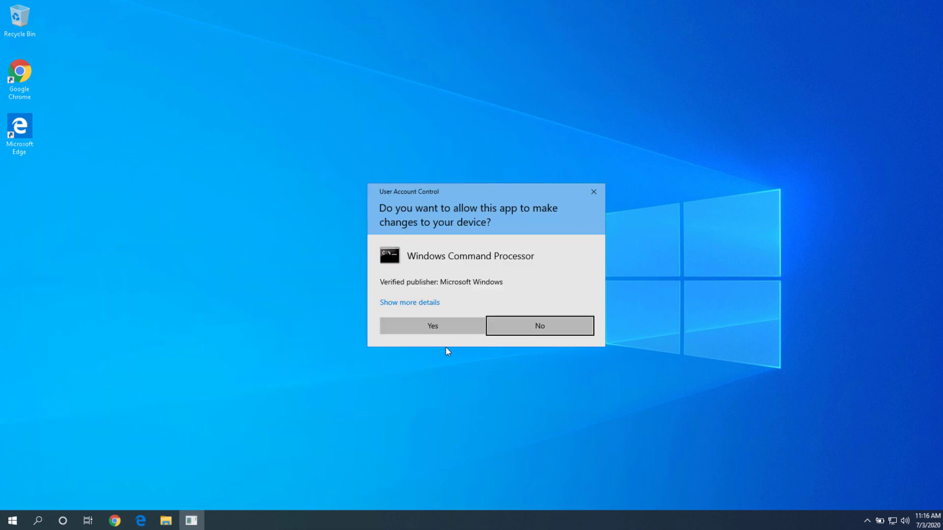
left_click(431, 325)
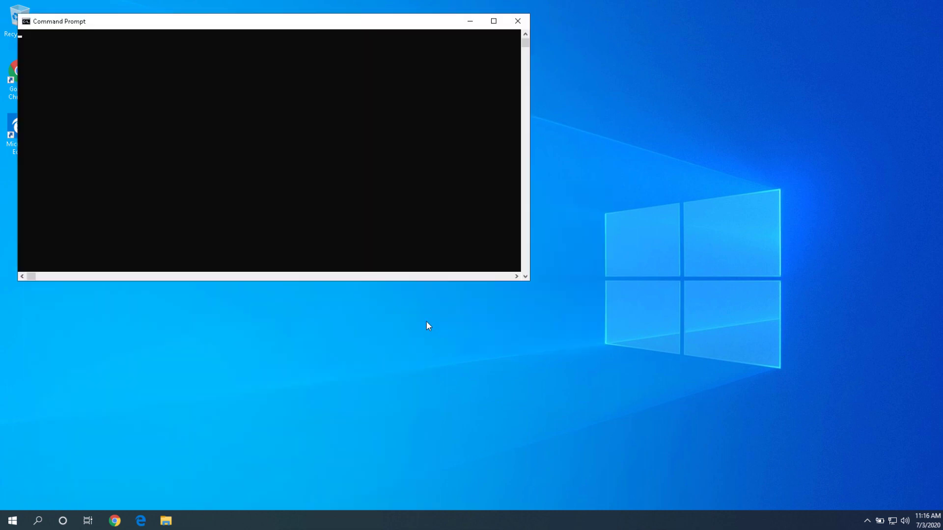
type("sfc")
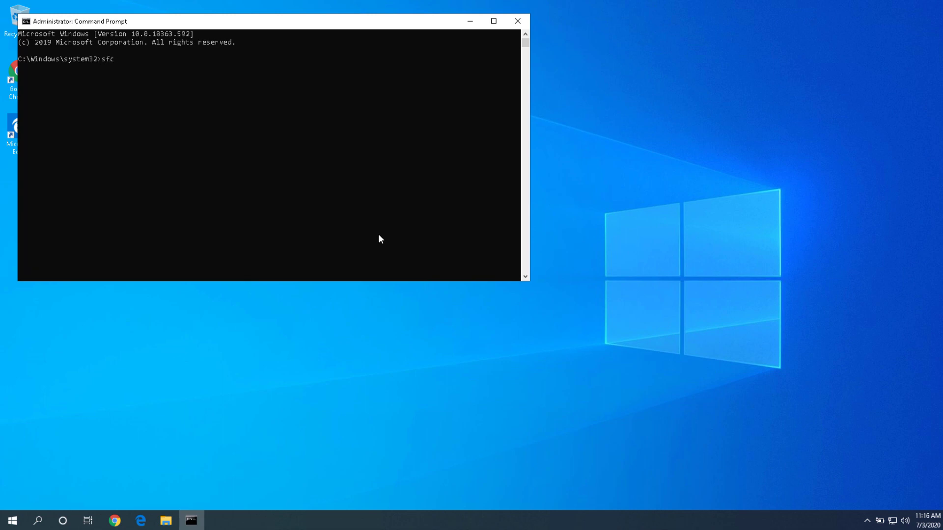
type("/sca")
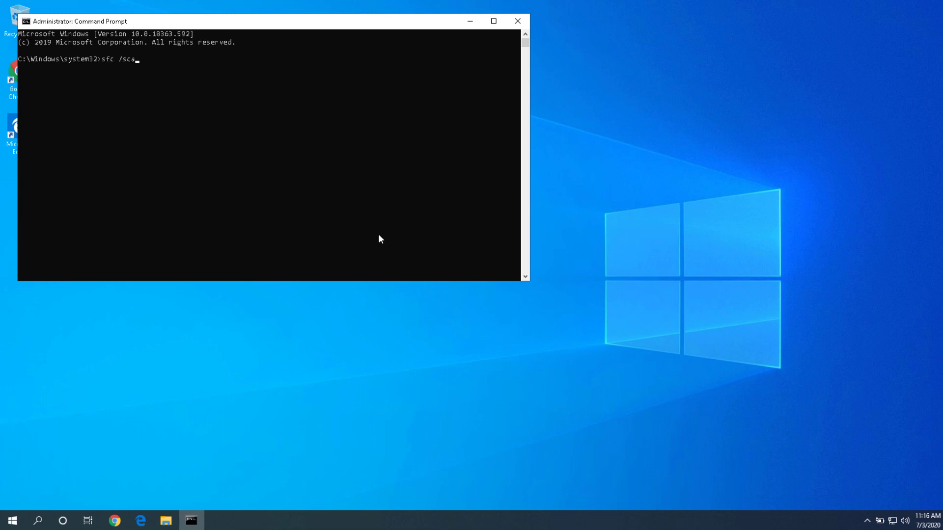
type("nnow")
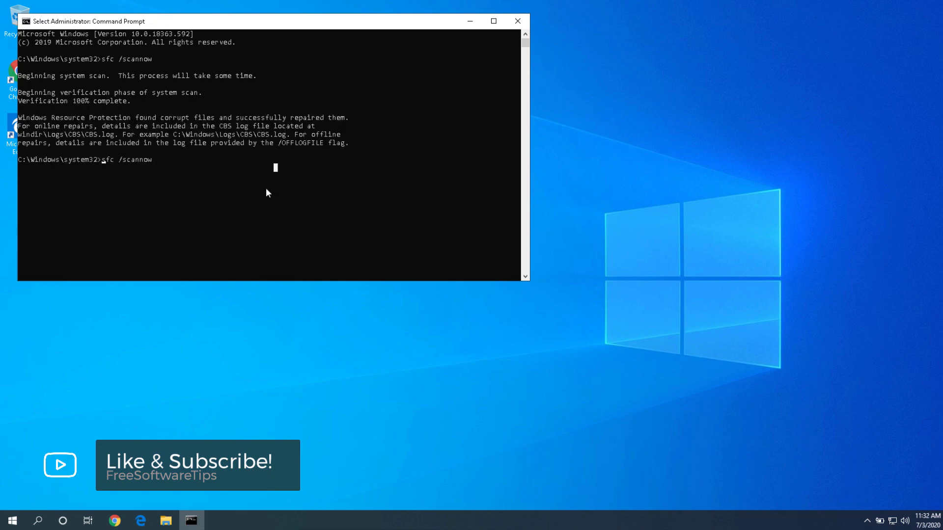
mouse_move(164, 151)
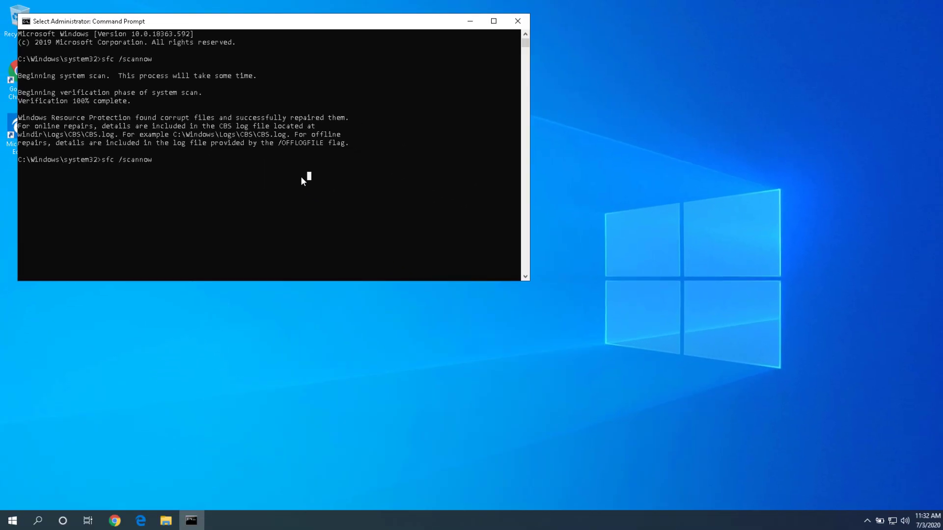
- Close the finished scan console and search for a fresh administrator Command Prompt
left_click(515, 20)
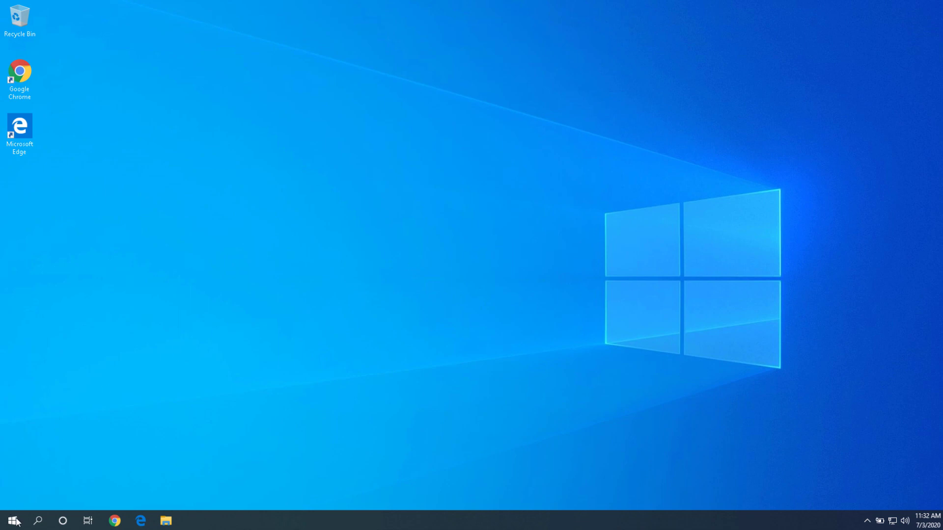
type("co")
type("sig")
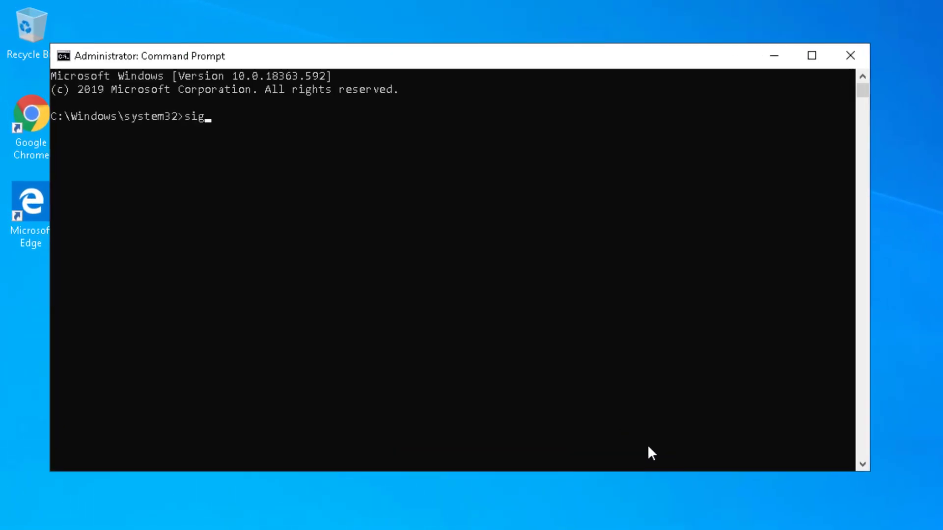
- Run sigverif, start the scan, and acknowledge that all files are digitally signed
key("Return")
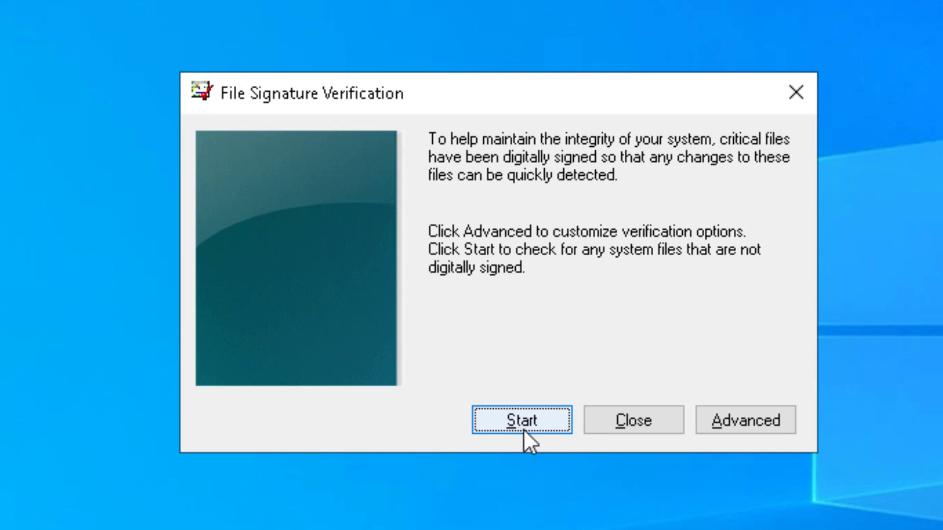
left_click(521, 420)
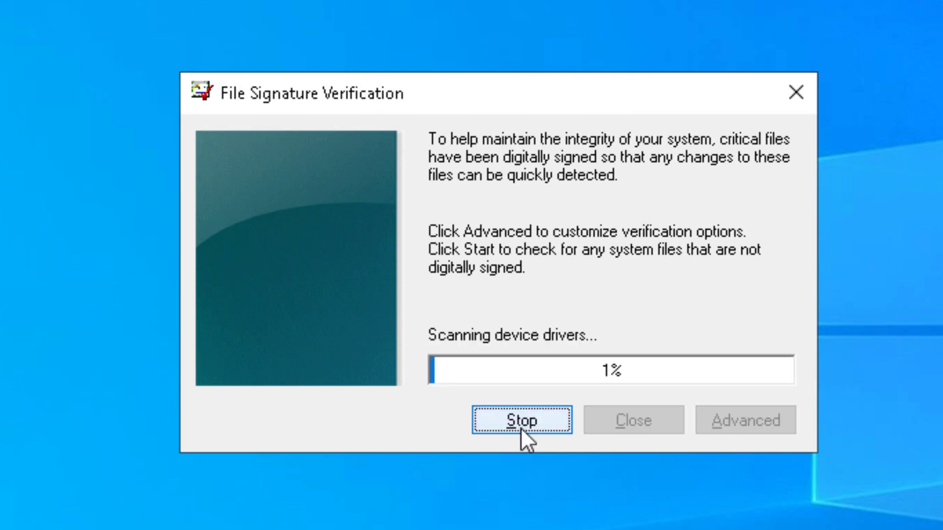
mouse_move(588, 397)
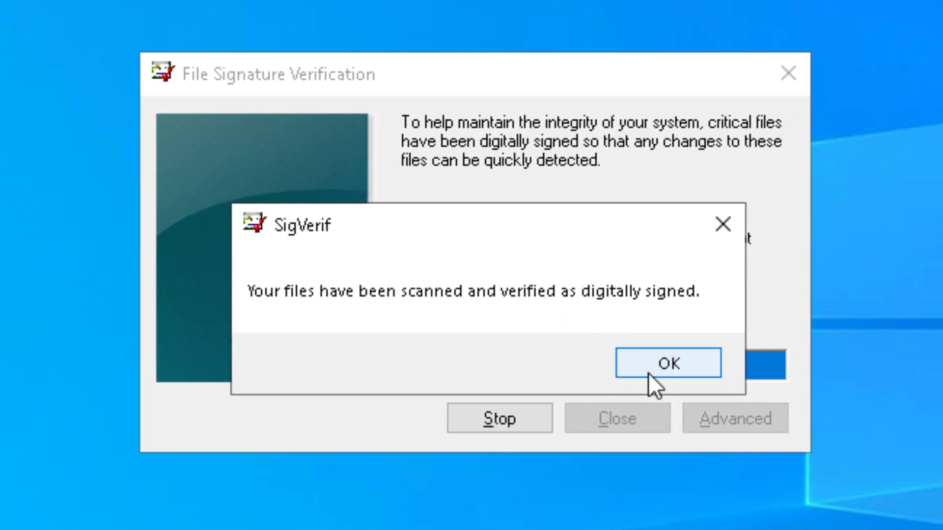
left_click(667, 362)
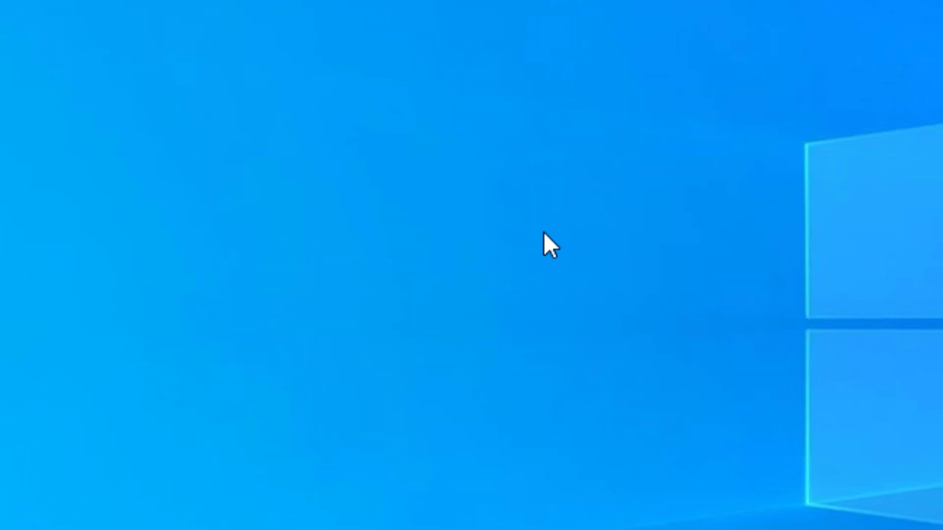
mouse_move(439, 252)
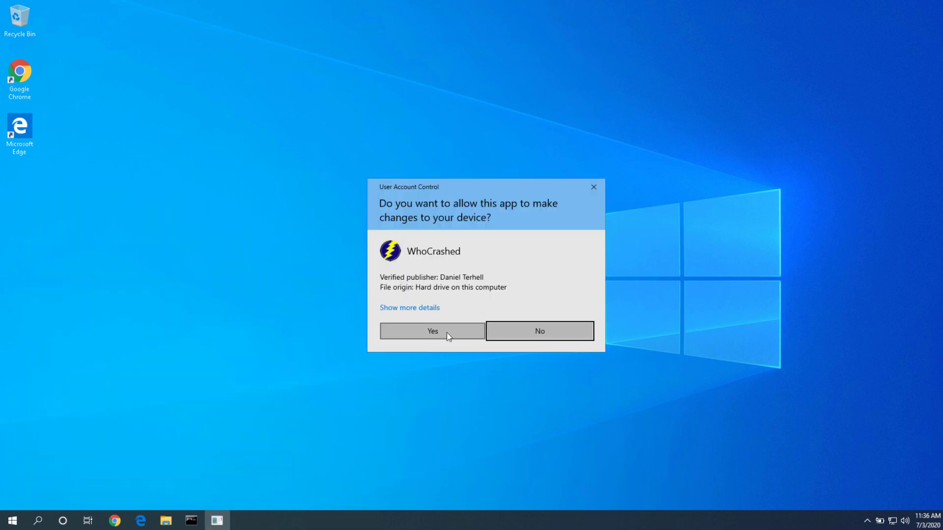
- Approve the UAC prompt so WhoCrashed runs with administrator rights
left_click(432, 331)
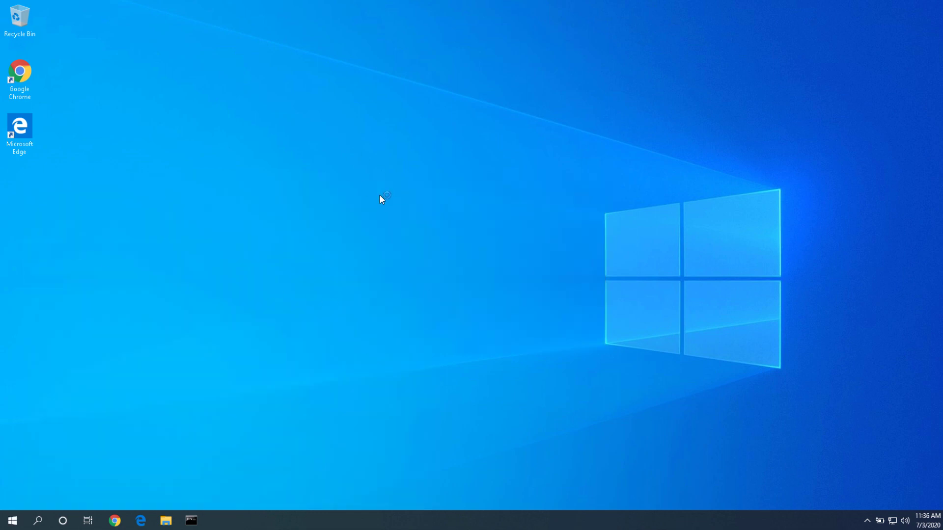
mouse_move(396, 219)
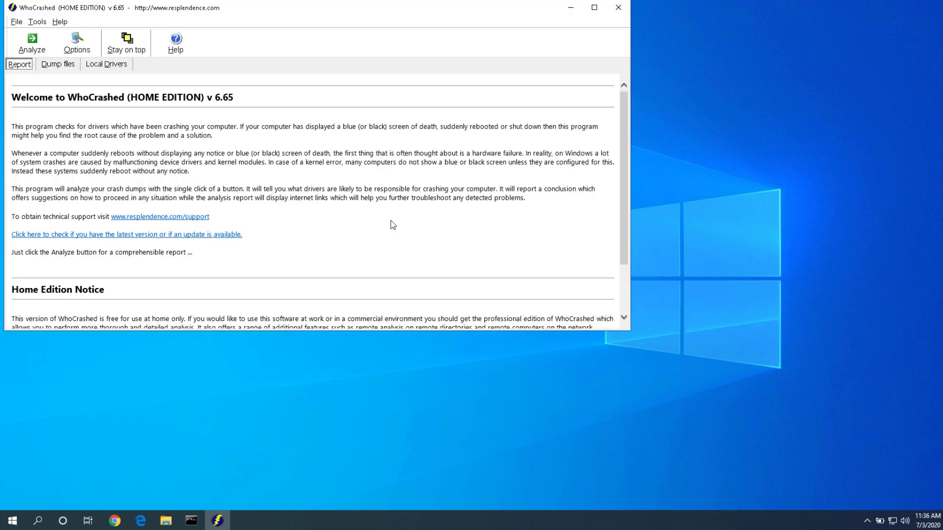
mouse_move(67, 71)
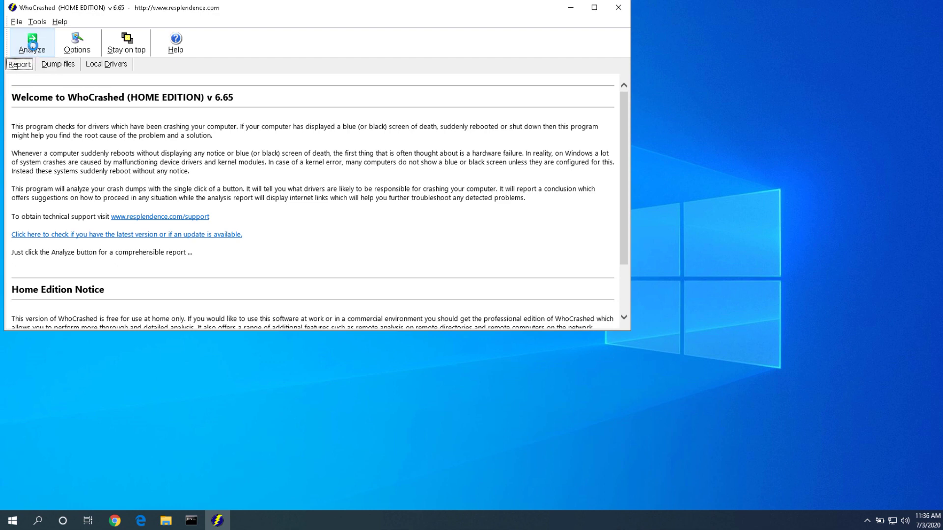
- Run WhoCrashed's Analyze on the crash dumps and dismiss the read-the-report notice
left_click(31, 42)
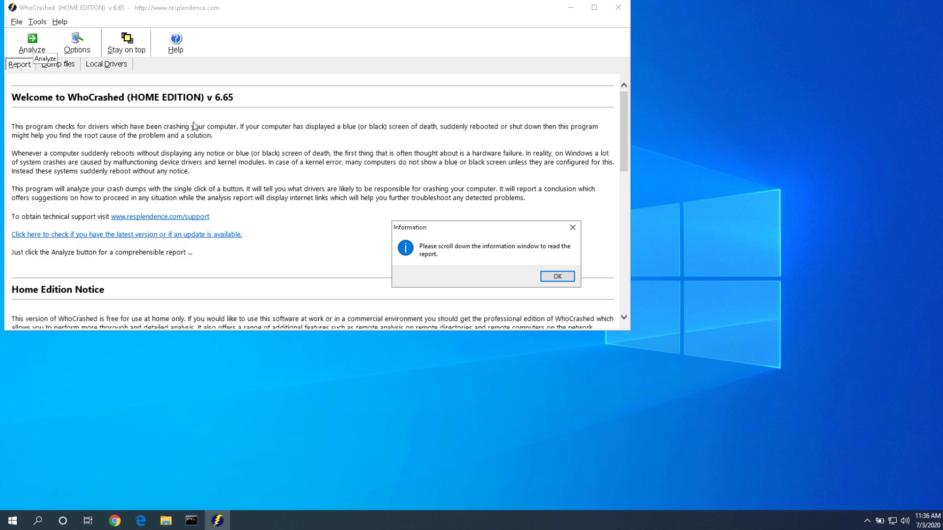
left_click(556, 276)
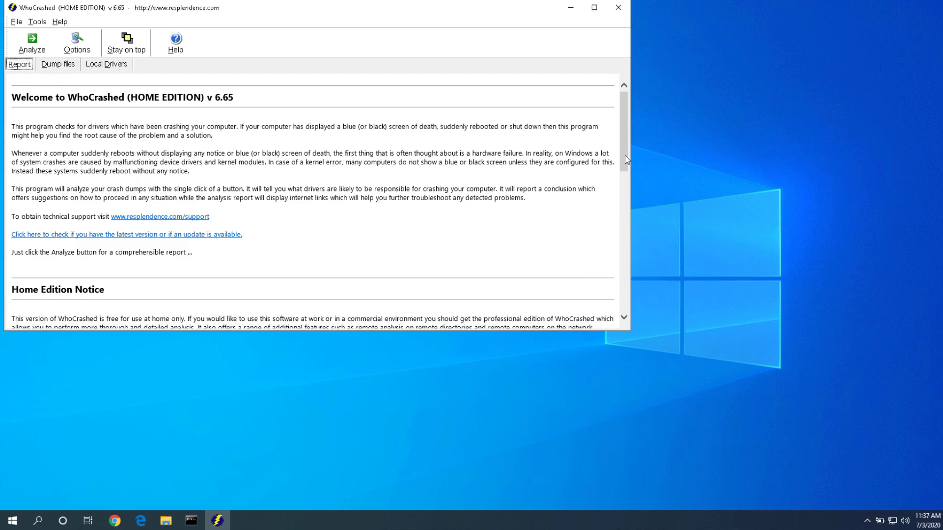
left_click(31, 42)
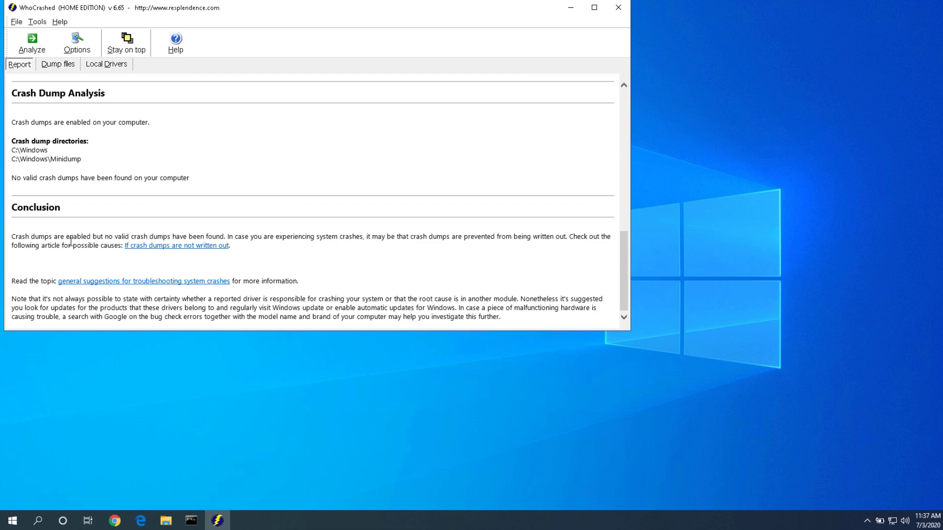
mouse_move(343, 235)
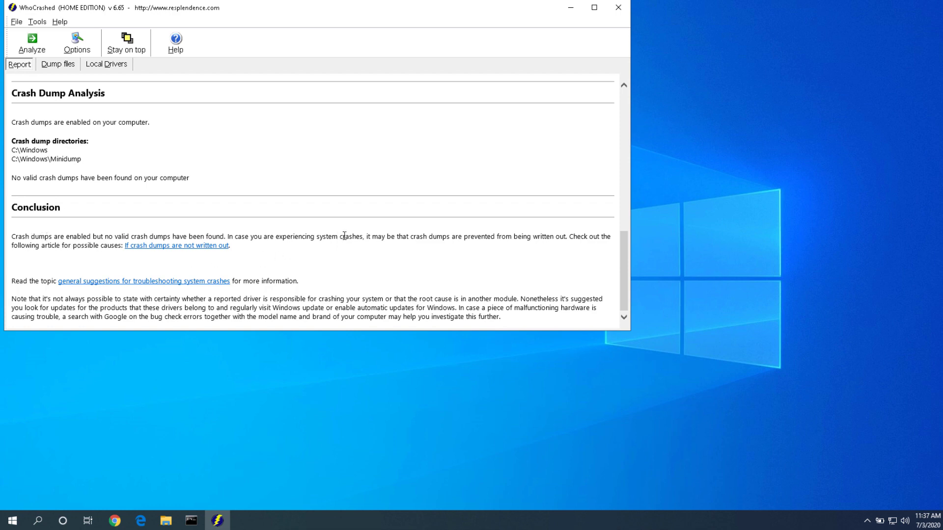
mouse_move(89, 262)
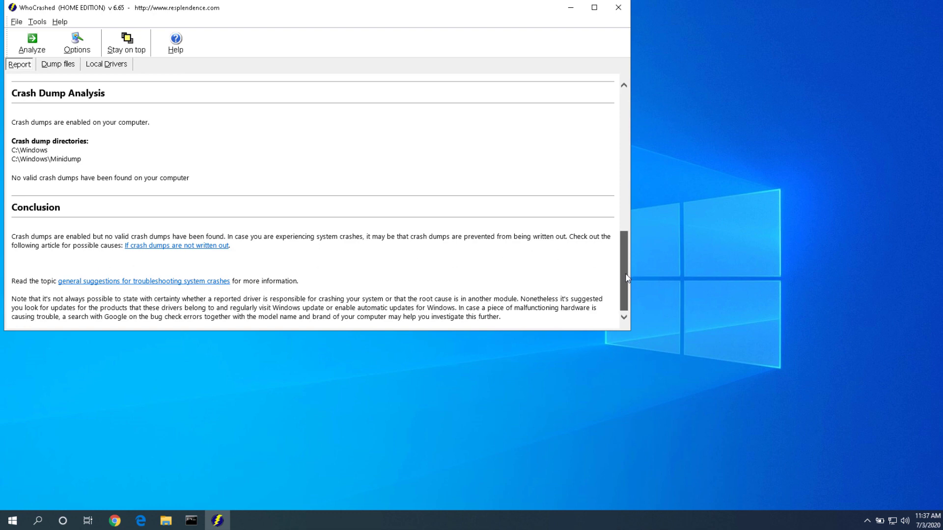
- Review the report's conclusion that no valid crash dumps were found, then close WhoCrashed
scroll("up", 3)
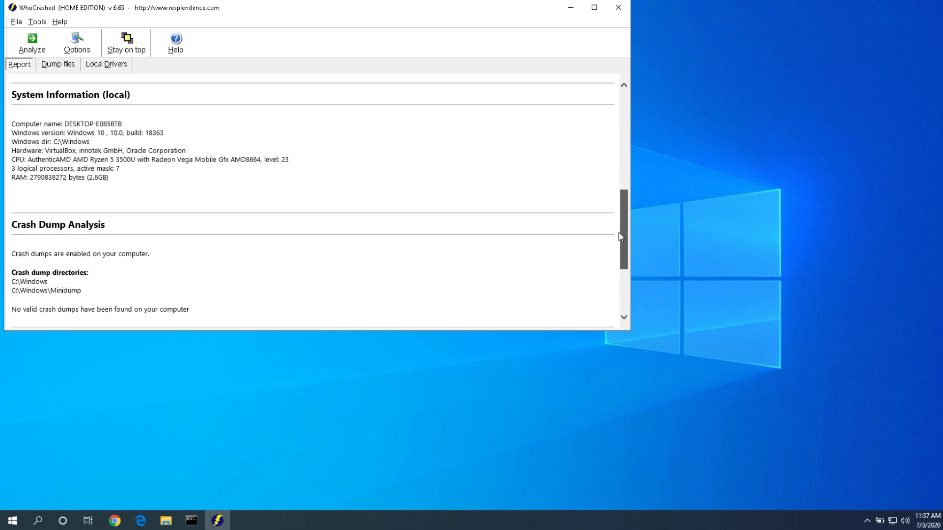
scroll("up", 3)
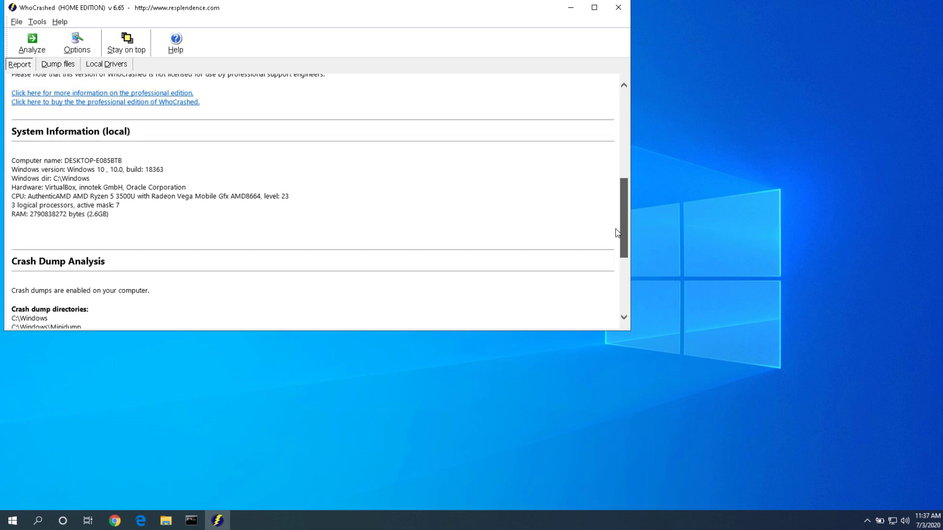
scroll("down", 3)
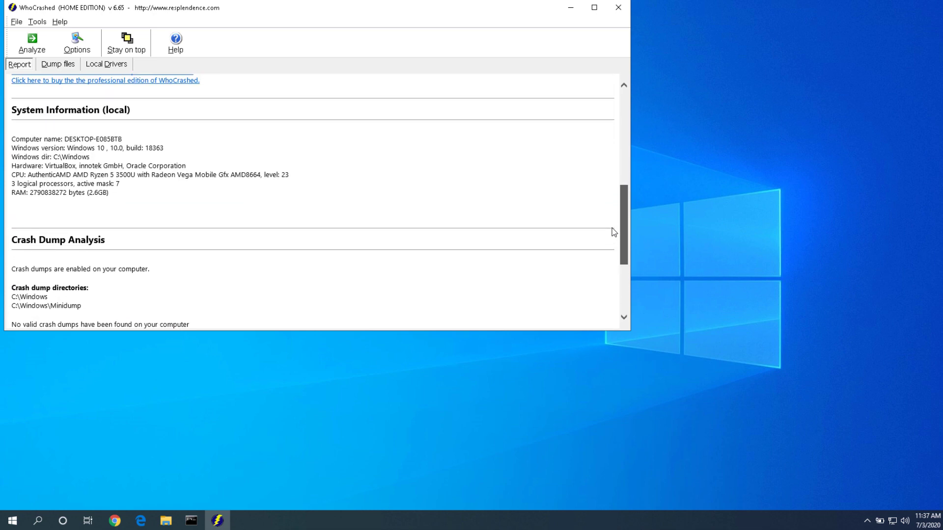
scroll("up", 3)
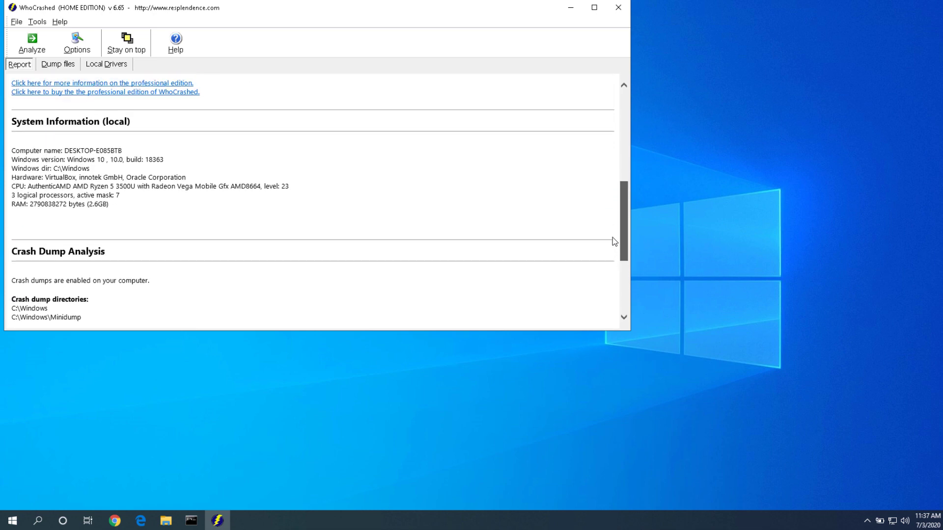
scroll("down", 3)
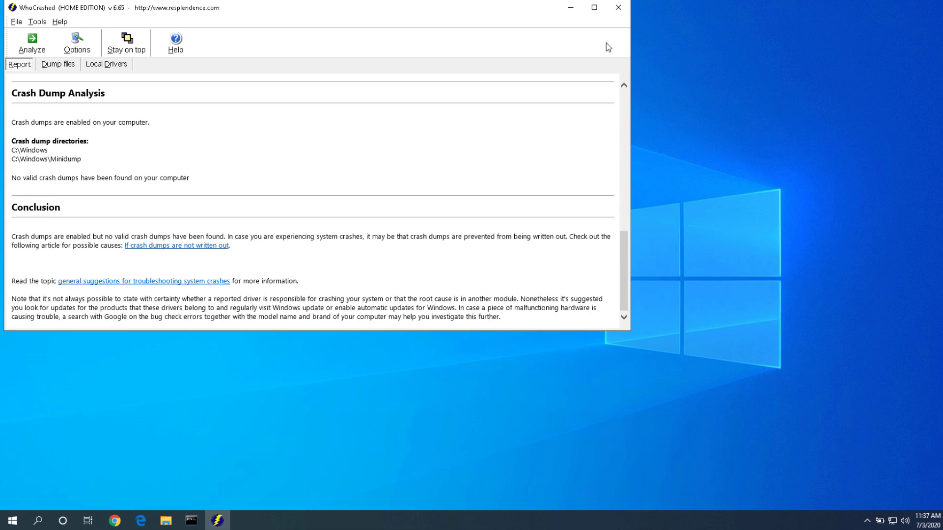
left_click(618, 7)
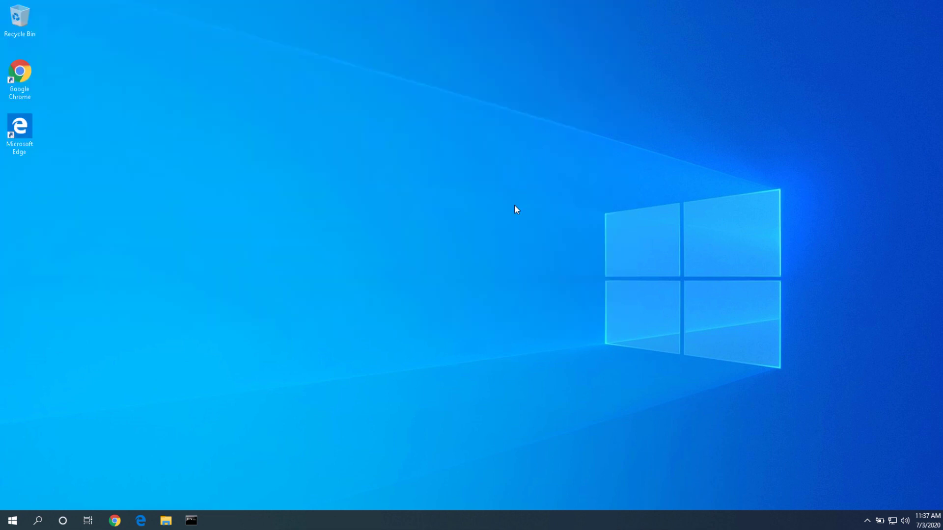
mouse_move(509, 240)
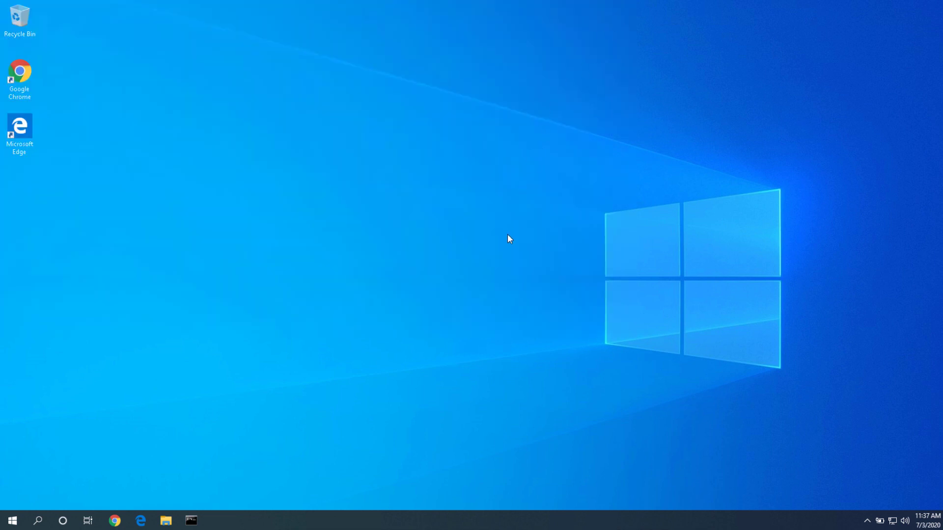